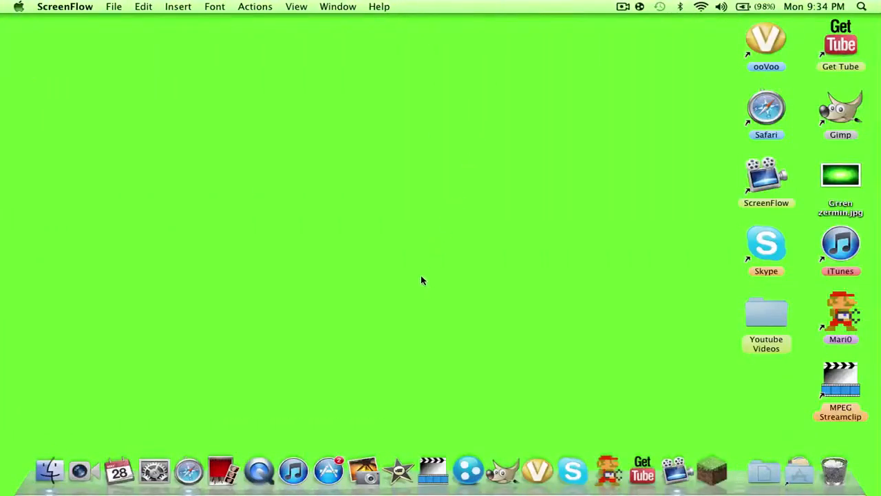
mouse_move(453, 441)
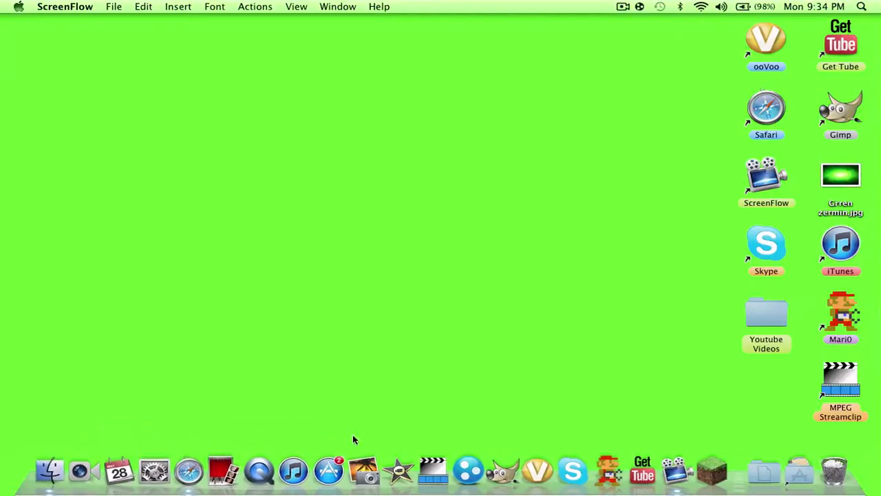
mouse_move(383, 432)
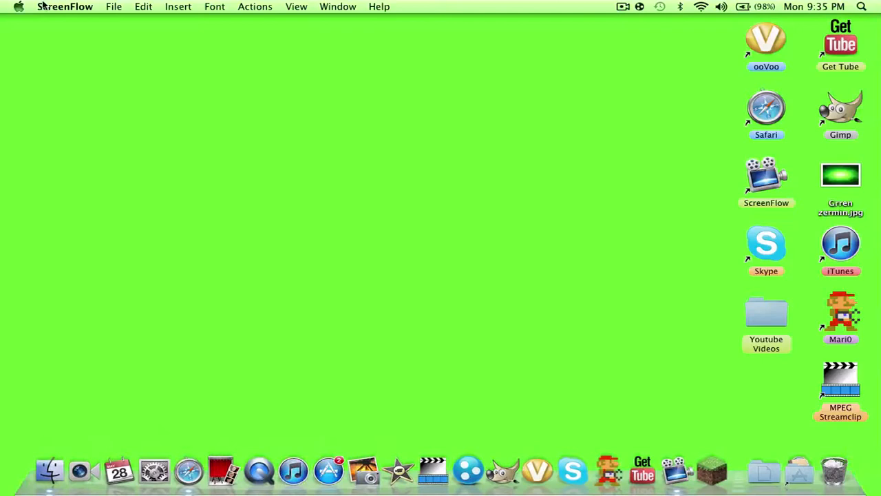
- Check this Mac's version details from the Apple menu, then close that window
left_click(19, 7)
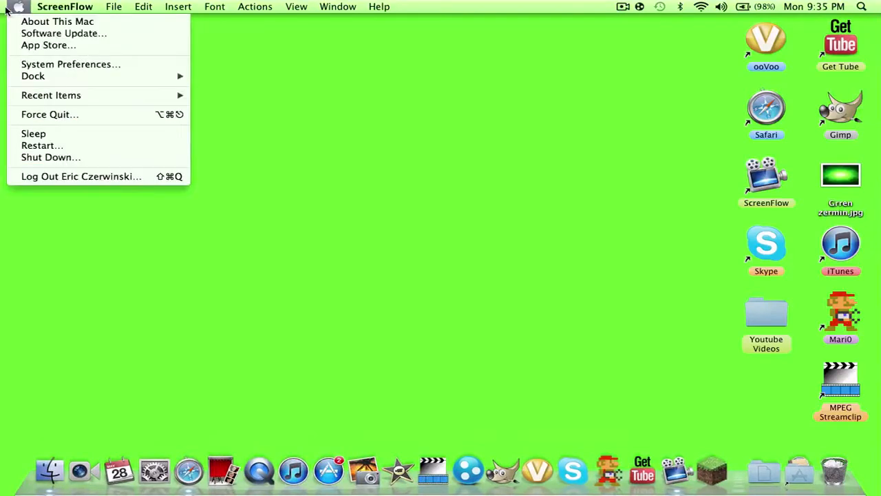
mouse_move(57, 22)
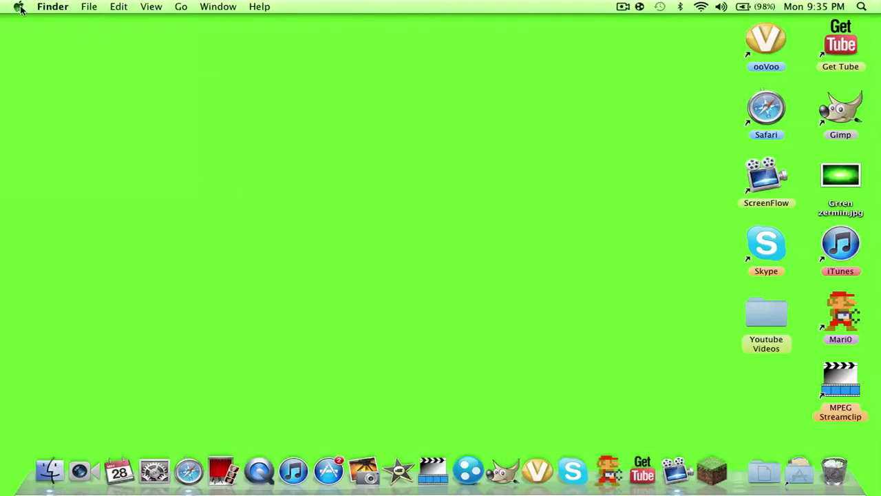
left_click(18, 6)
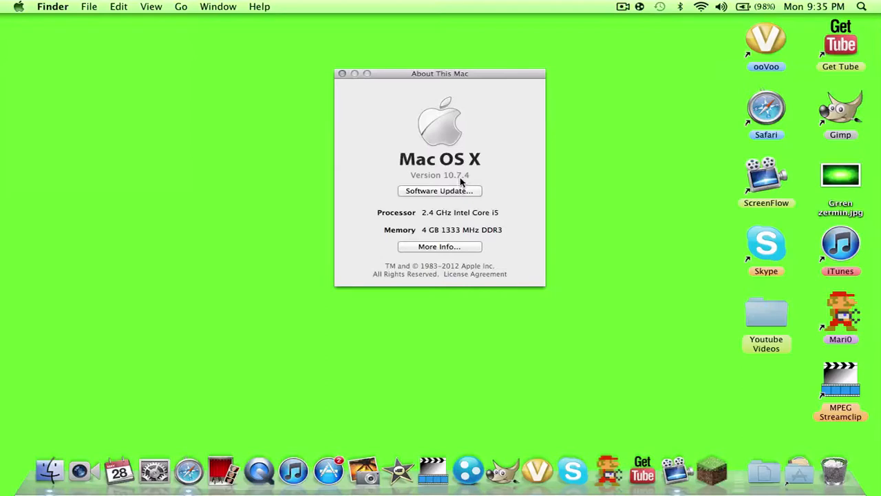
mouse_move(535, 152)
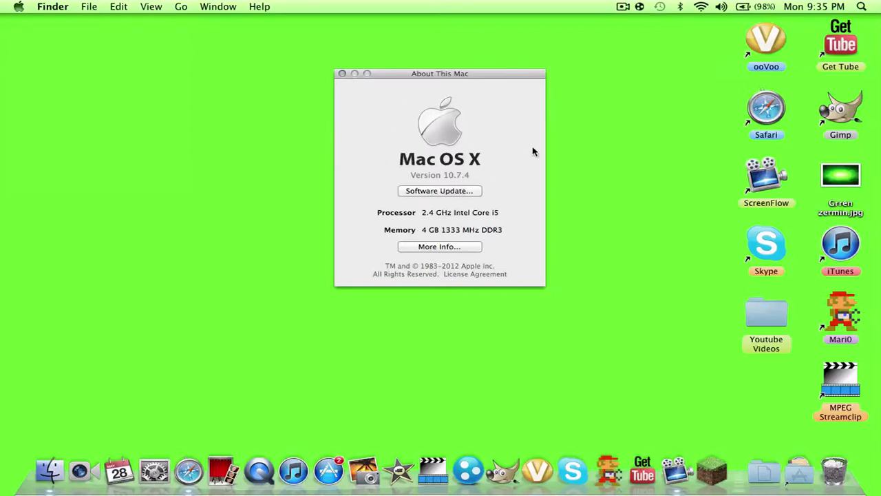
left_click(342, 74)
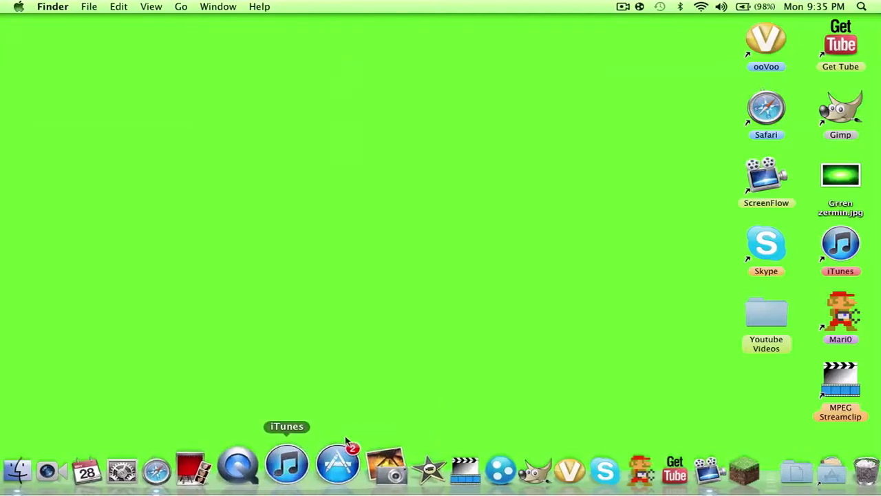
mouse_move(324, 463)
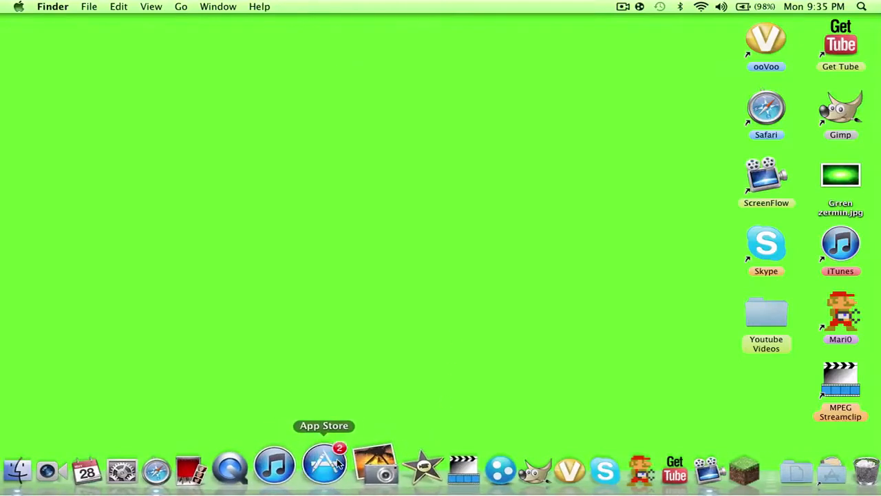
- Search the App Store for 'Unarc' and confirm The Unarchiver is already installed
left_click(323, 468)
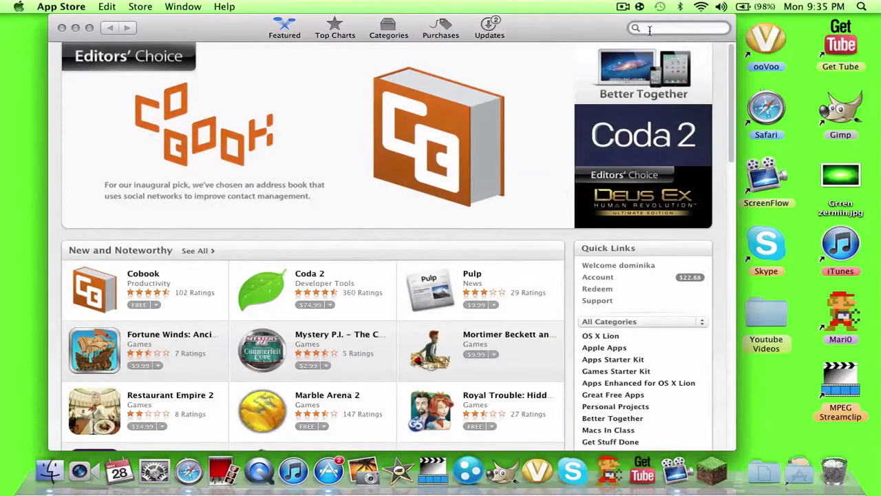
type("Unarchiver")
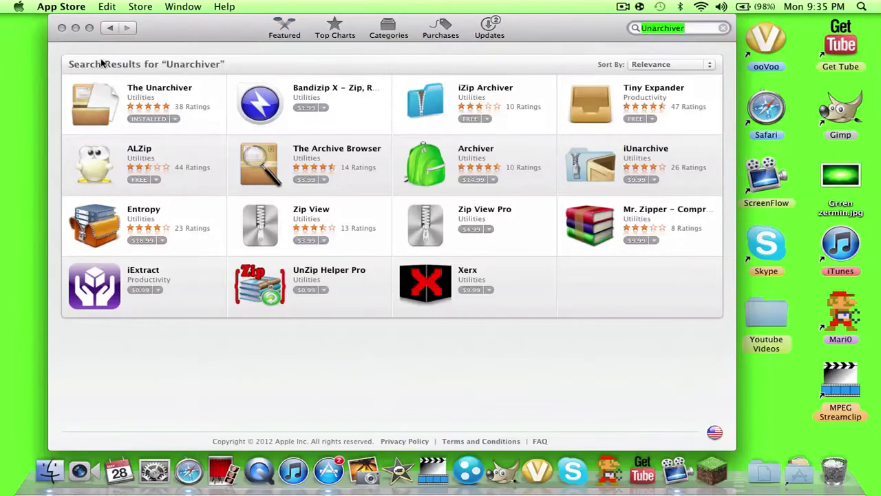
left_click(795, 470)
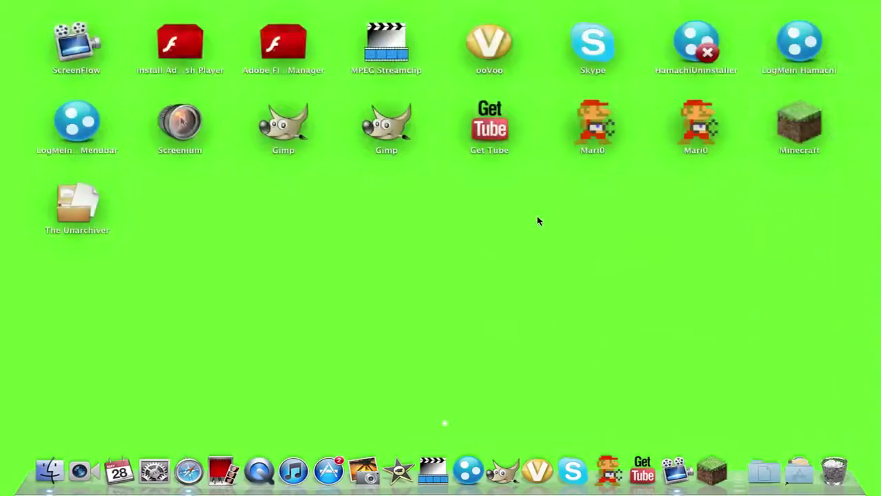
mouse_move(44, 204)
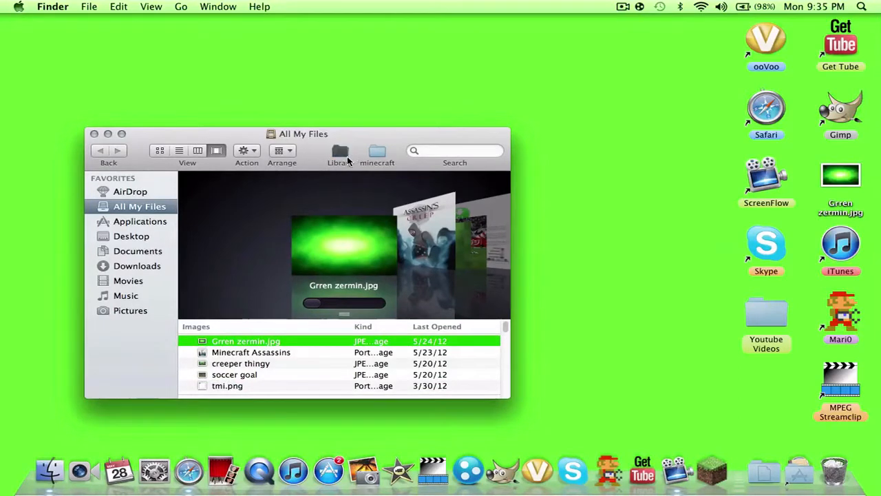
- Browse Applications, All My Files, Documents and Music, ending in the Library folder
left_click(339, 150)
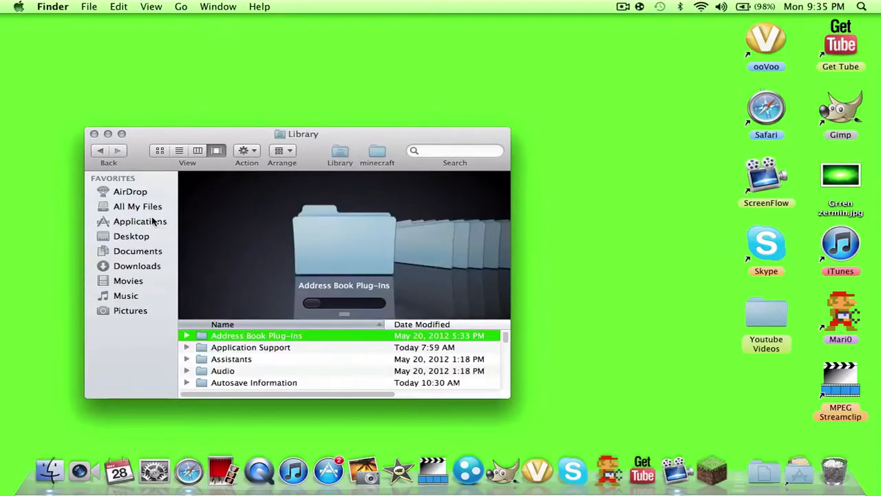
left_click(139, 221)
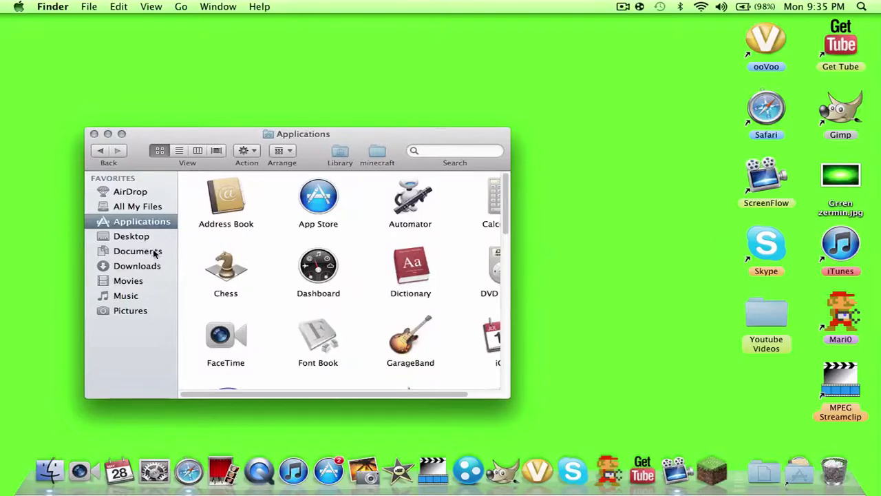
mouse_move(137, 282)
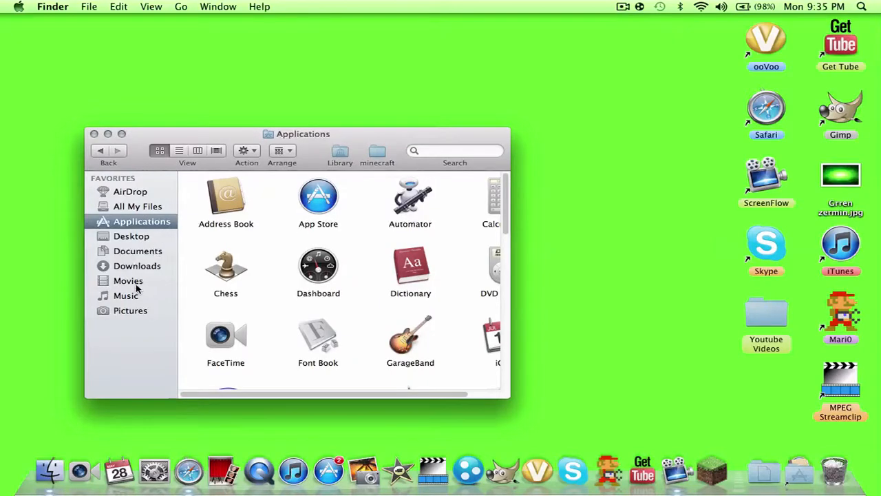
left_click(132, 236)
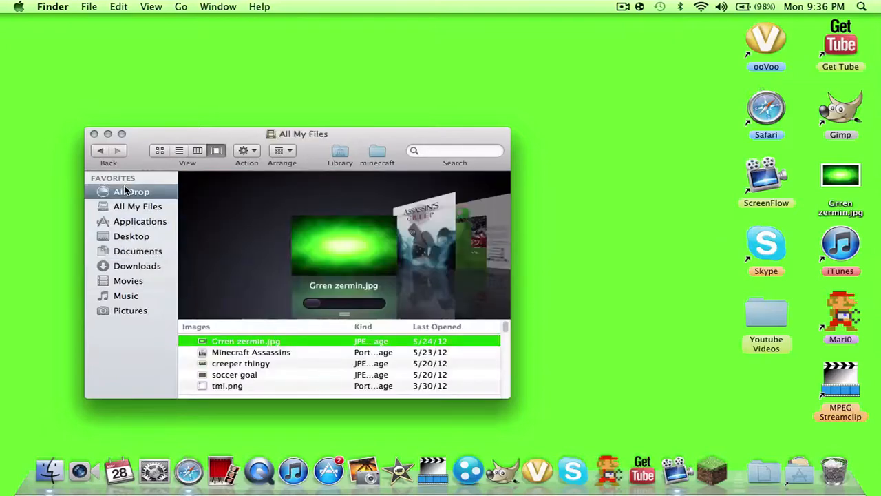
left_click(139, 221)
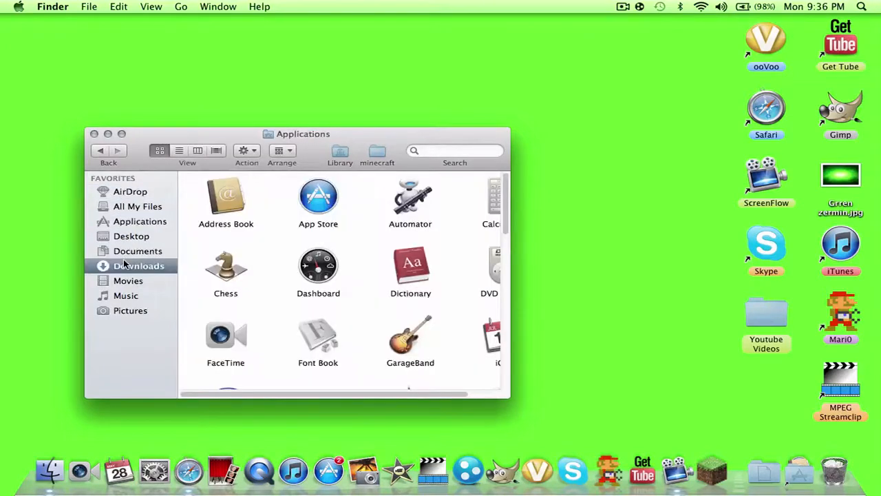
left_click(139, 250)
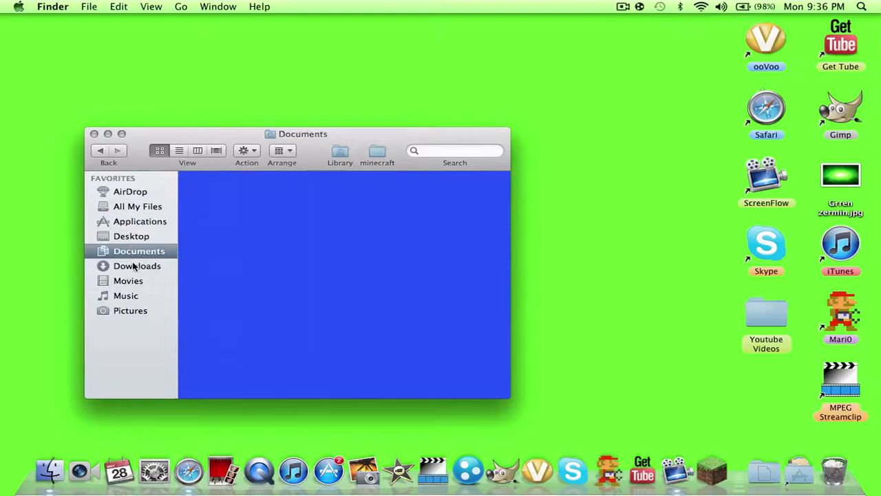
left_click(126, 295)
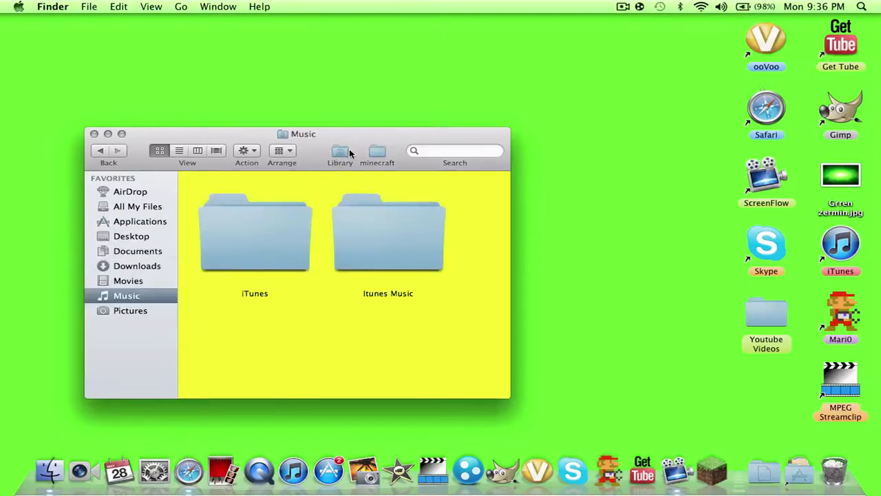
left_click(339, 151)
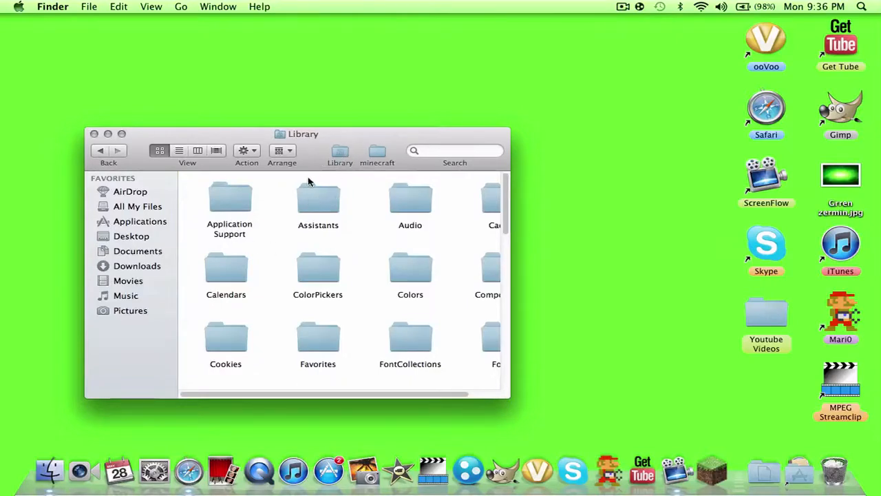
- Open minecraft, then bin, and bring up the context menu for minecraft.jar.zip
double_click(229, 197)
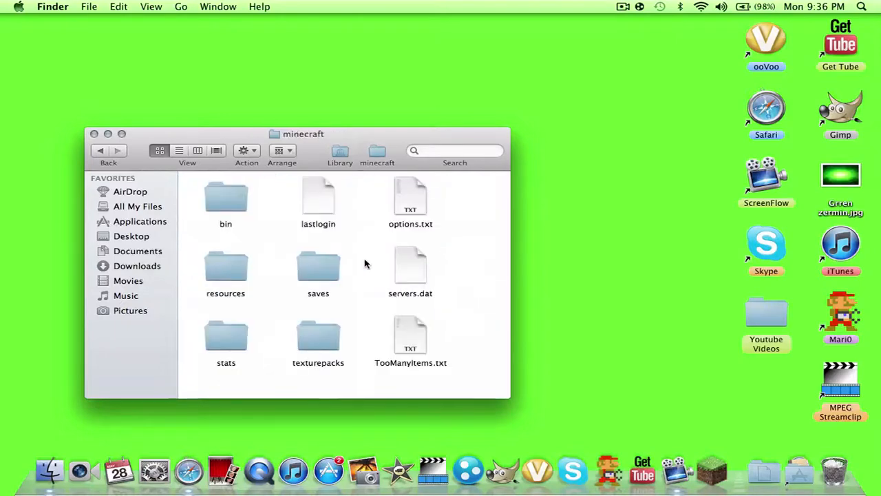
left_click(226, 199)
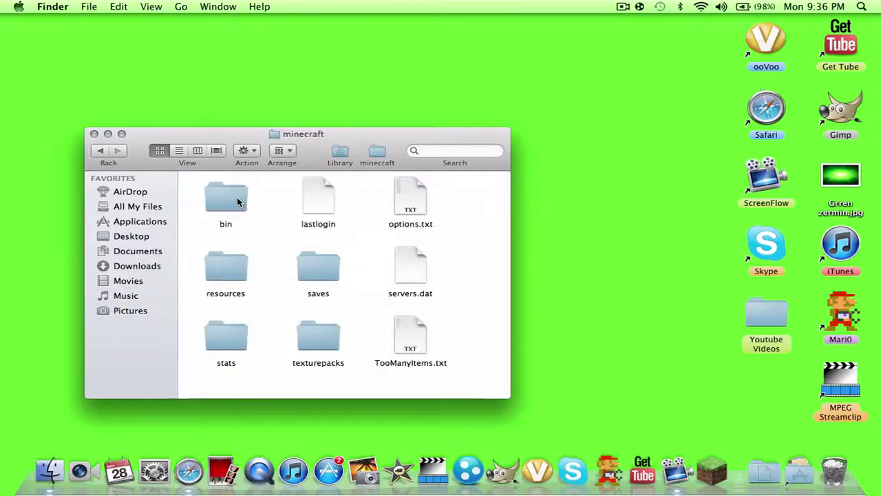
double_click(226, 198)
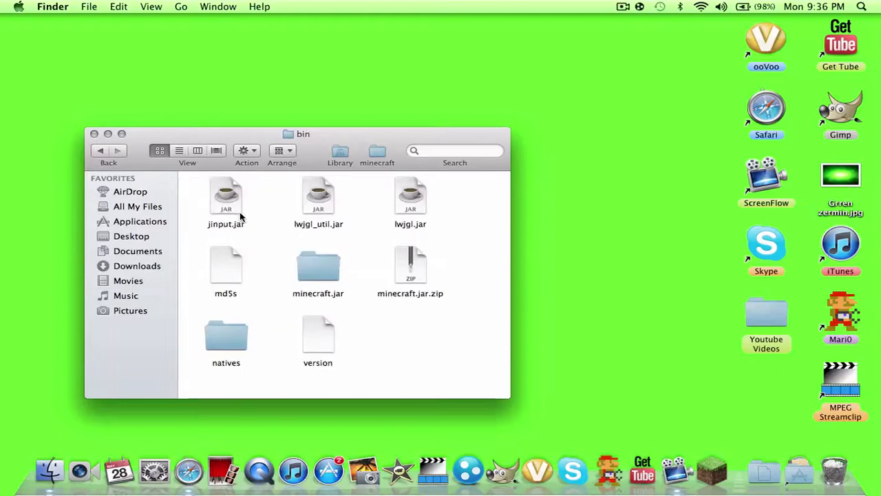
mouse_move(404, 269)
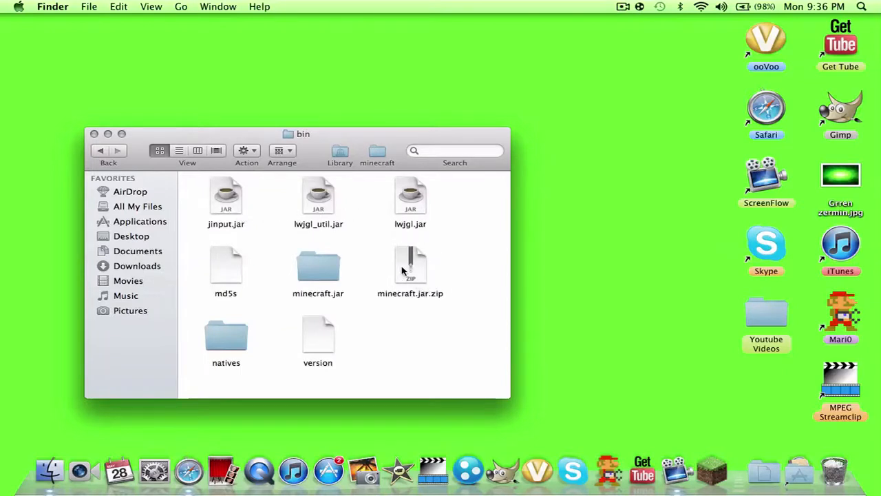
mouse_move(414, 271)
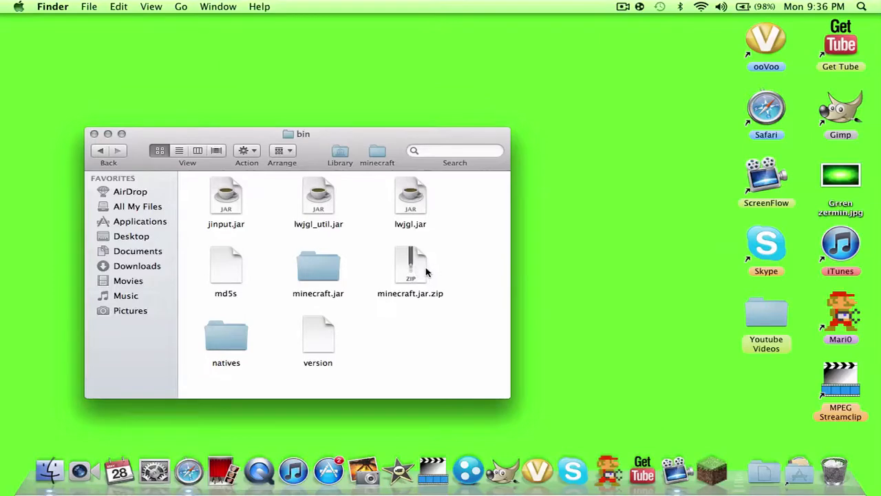
right_click(410, 265)
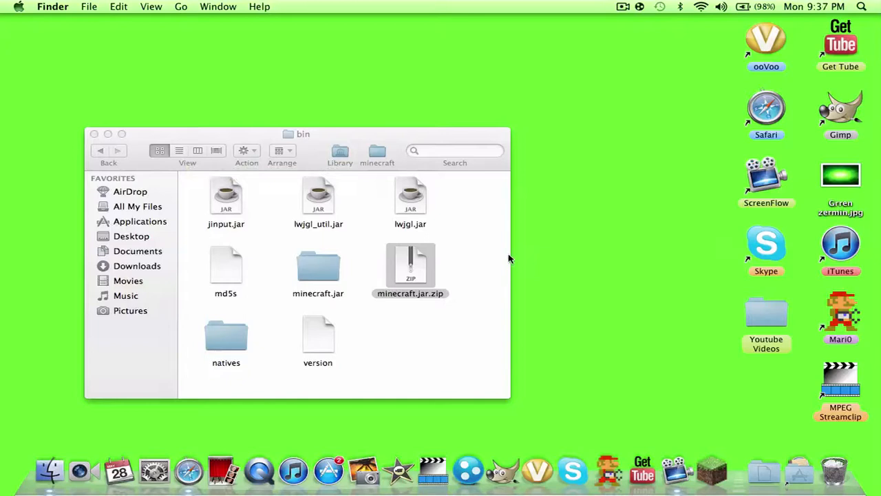
- Open minecraft.jar.zip with The Unarchiver, creating the minecraft-1.jar folder
right_click(410, 268)
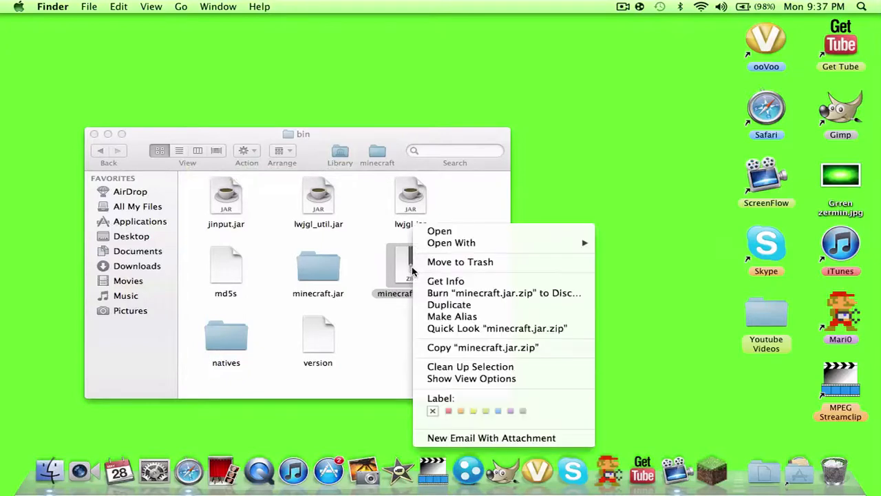
mouse_move(461, 276)
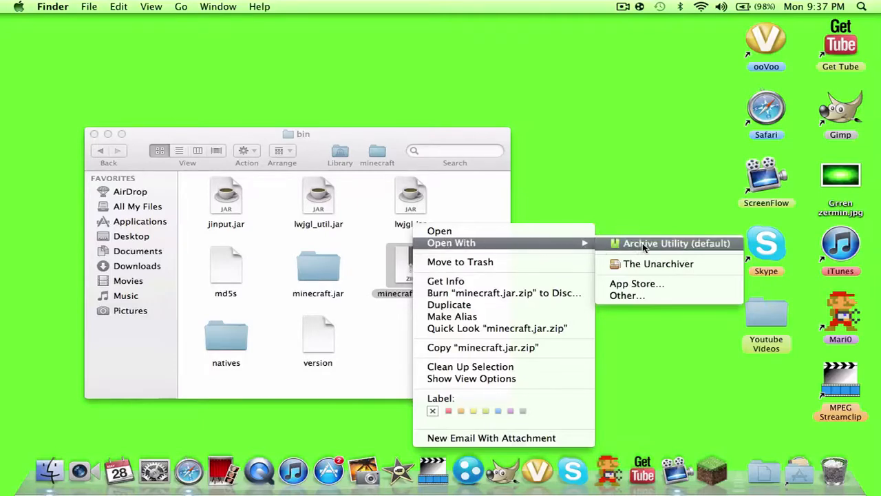
mouse_move(658, 263)
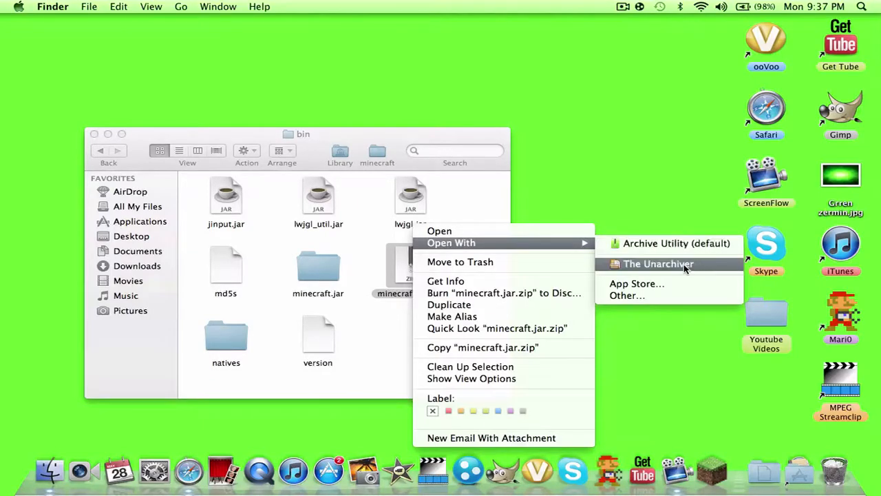
left_click(658, 264)
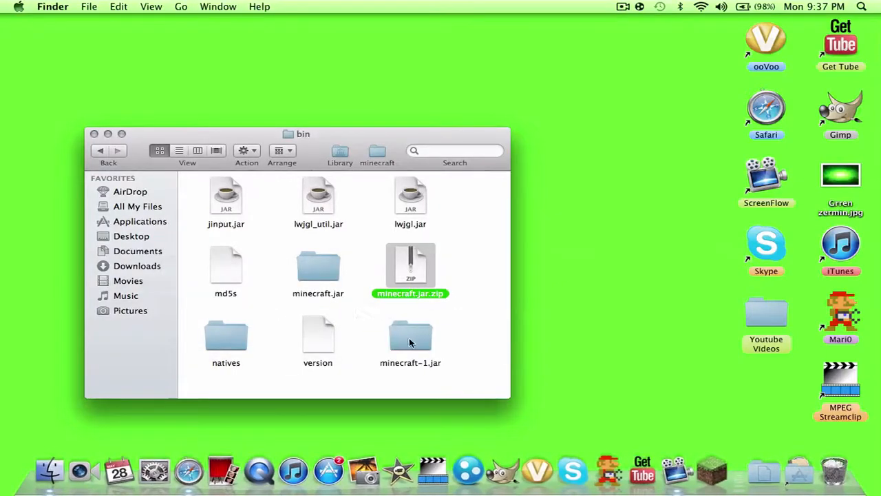
- Remove the minecraft-1.jar folder via its context menu and close the bin window
left_click(411, 334)
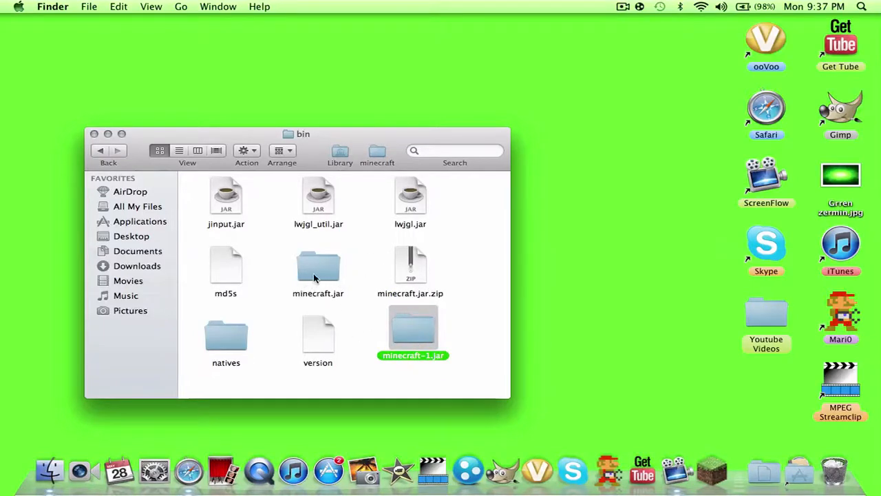
right_click(318, 269)
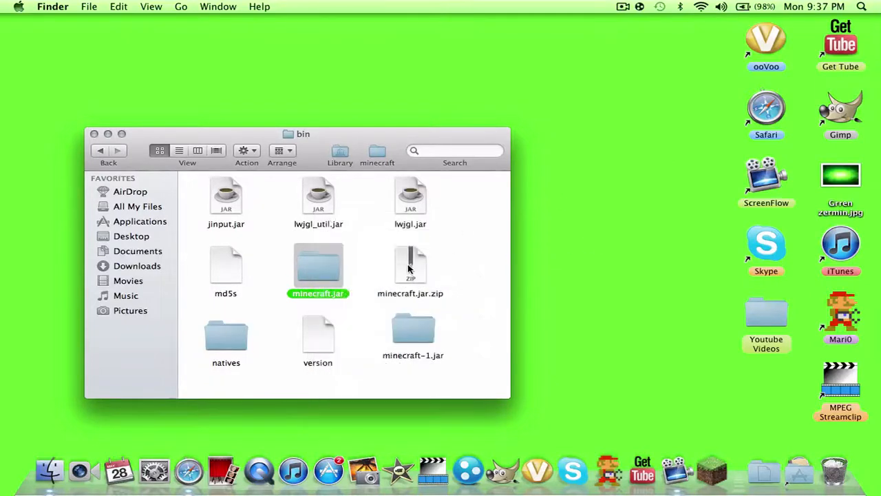
left_click(413, 329)
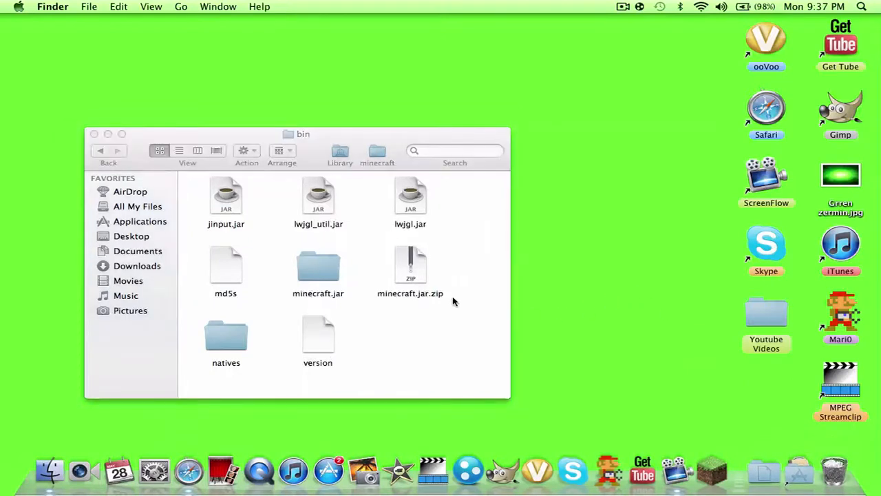
left_click(94, 133)
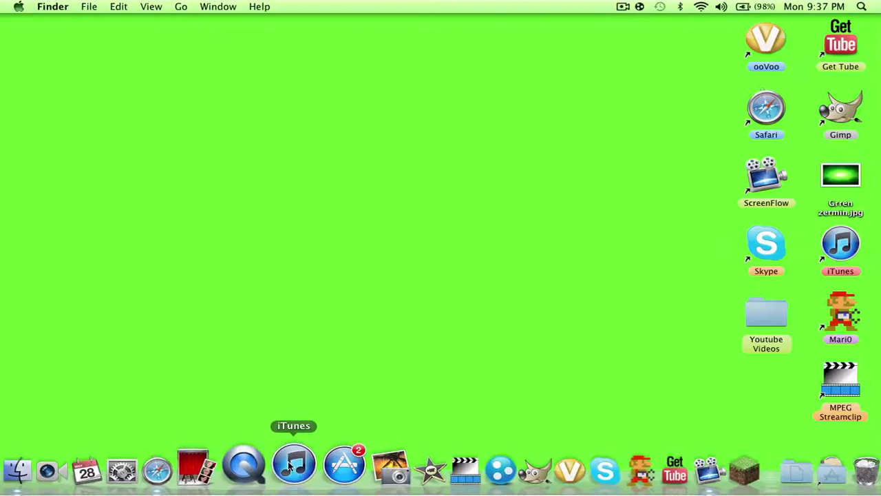
left_click(344, 468)
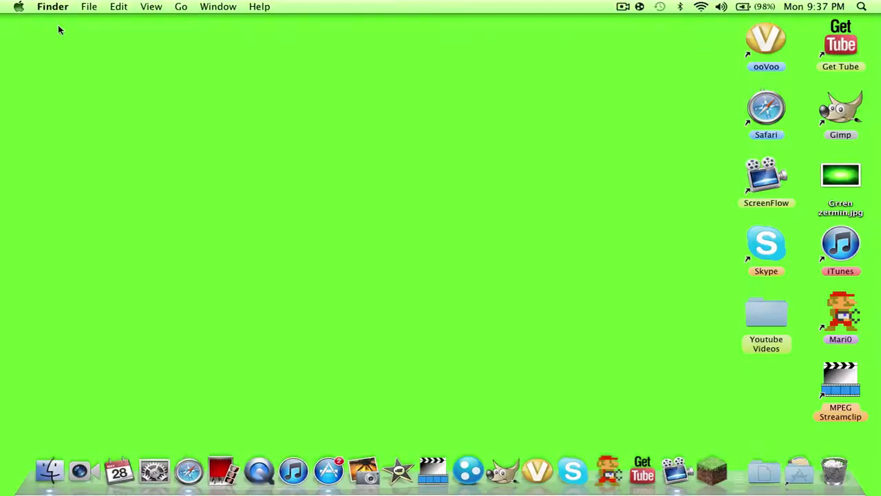
mouse_move(644, 271)
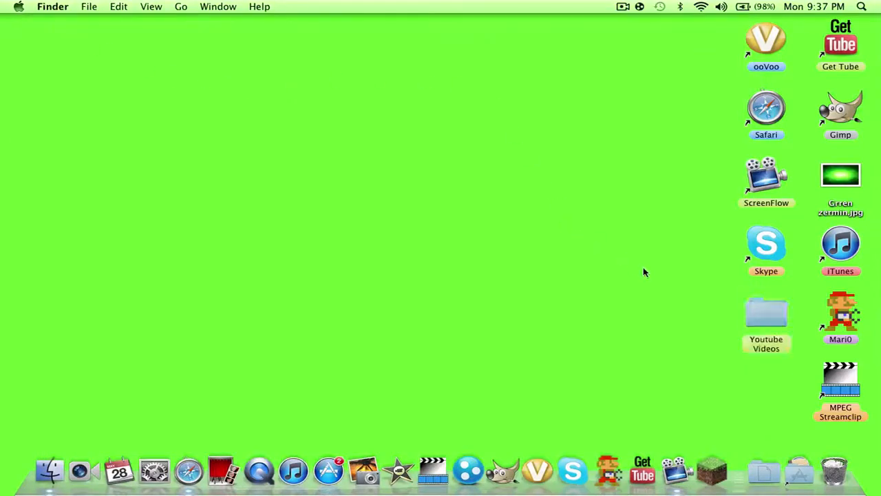
mouse_move(561, 88)
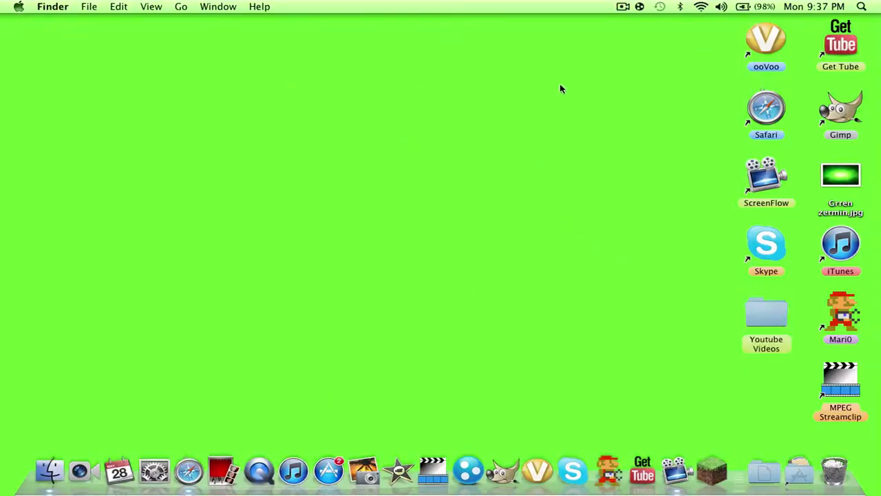
mouse_move(347, 165)
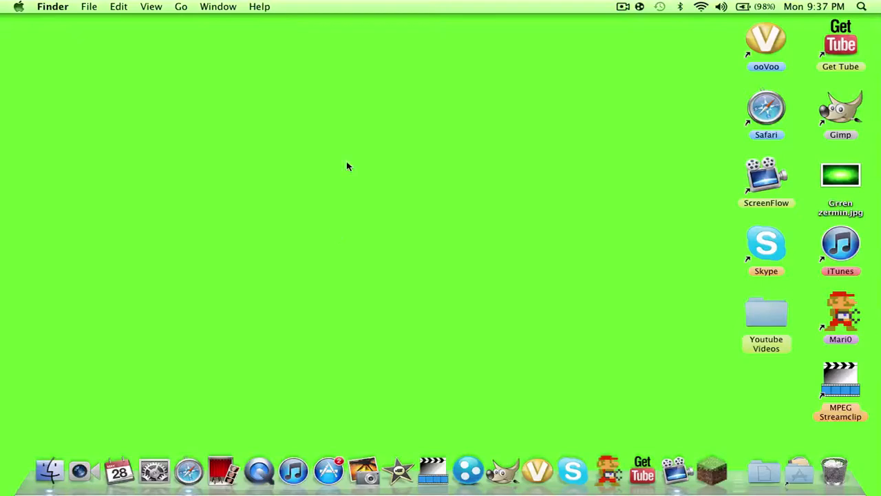
mouse_move(414, 6)
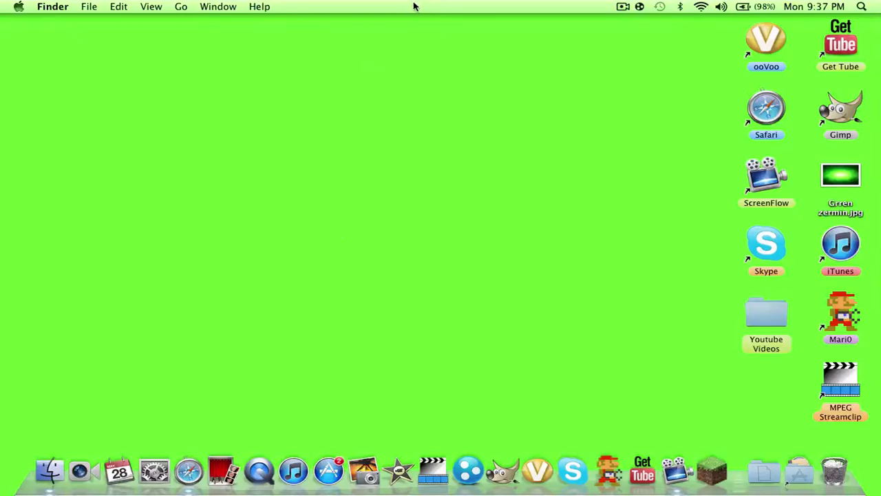